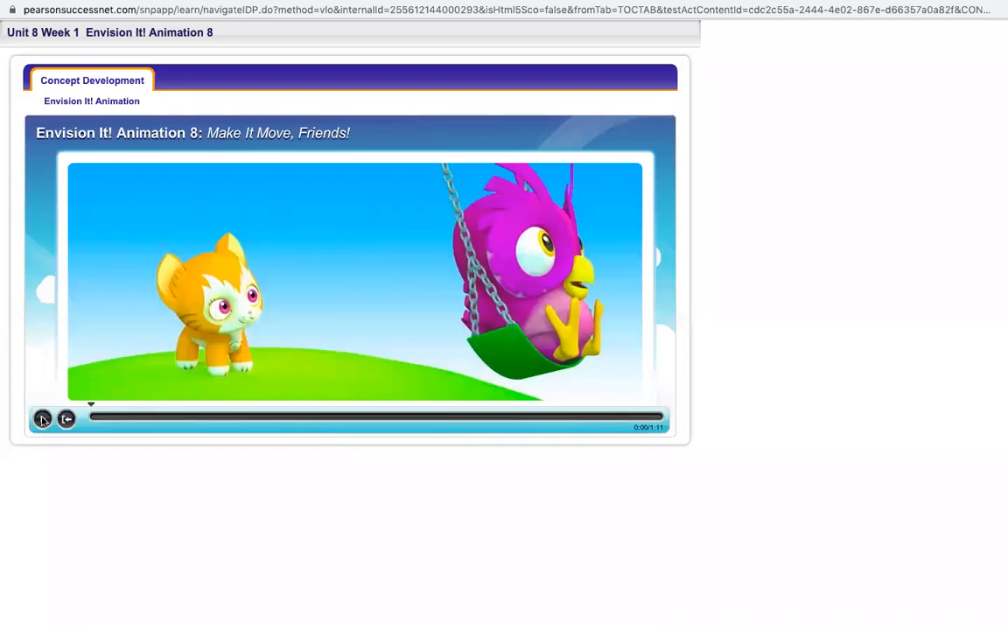
- Start playback of the Envision It! Animation 8 'Make It Move, Friends!' video
left_click(42, 418)
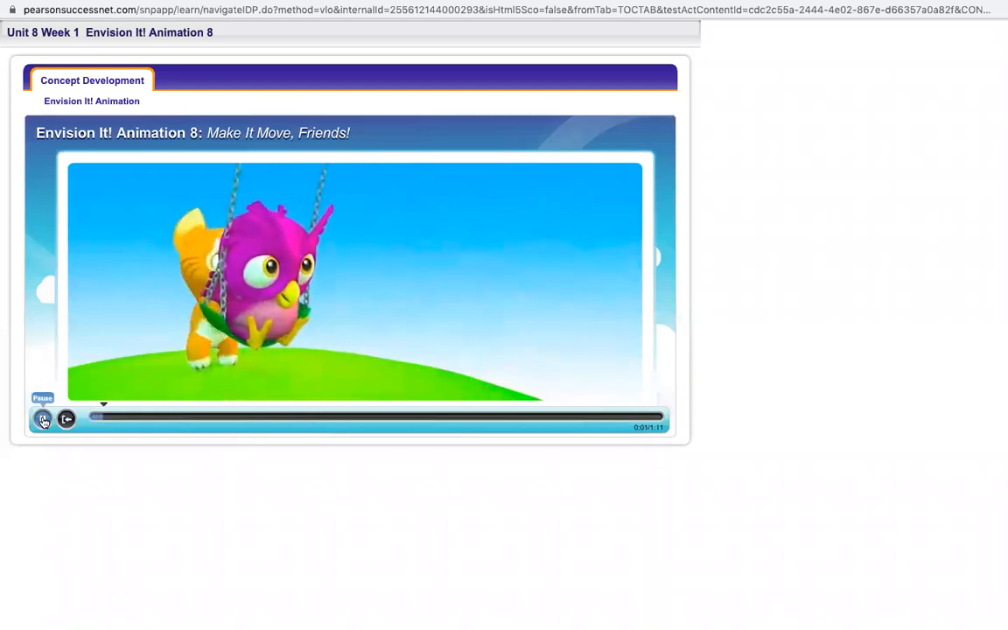